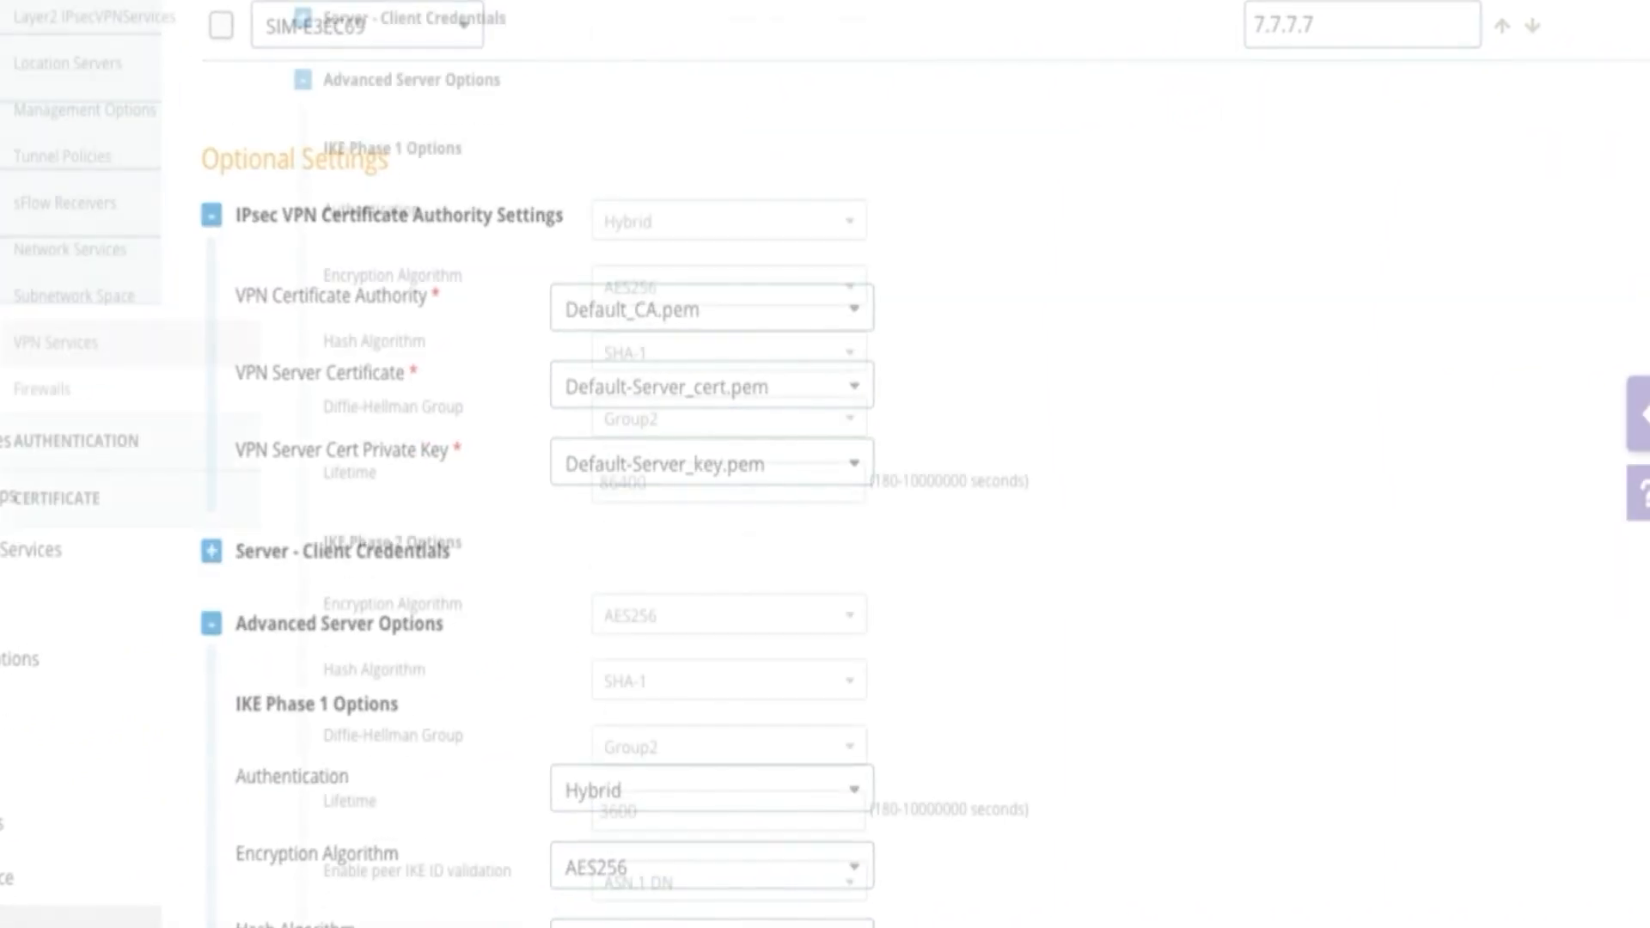
- Scroll through the VPN service's IKE Phase 1 and Phase 2 server options
scroll("down", 3)
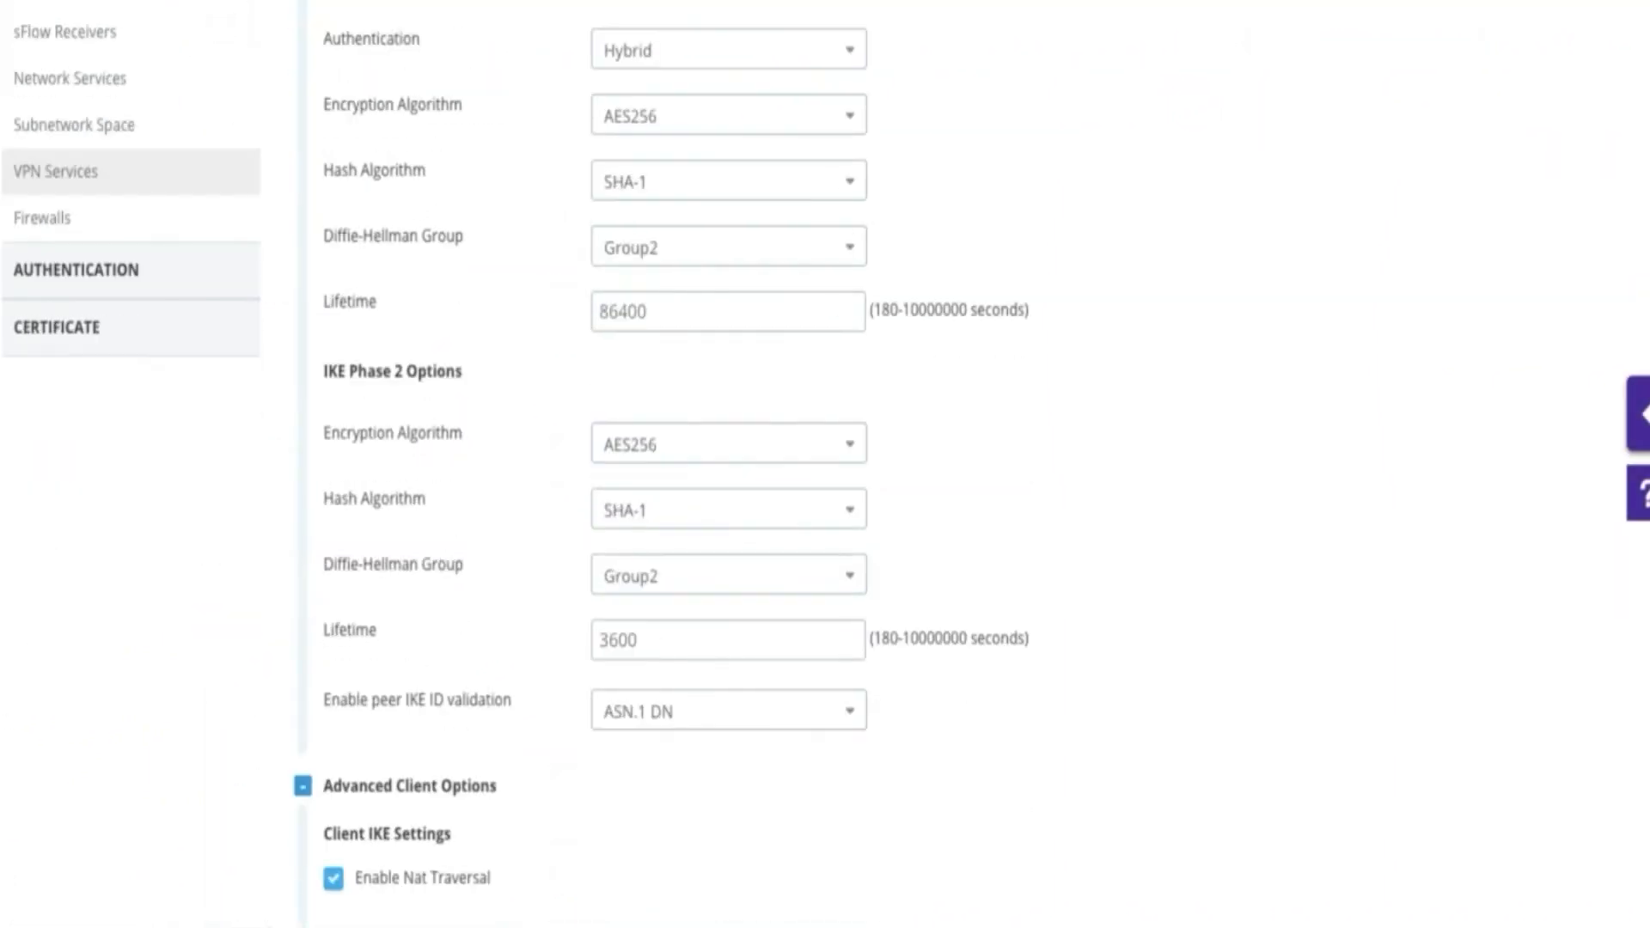
scroll("down", 3)
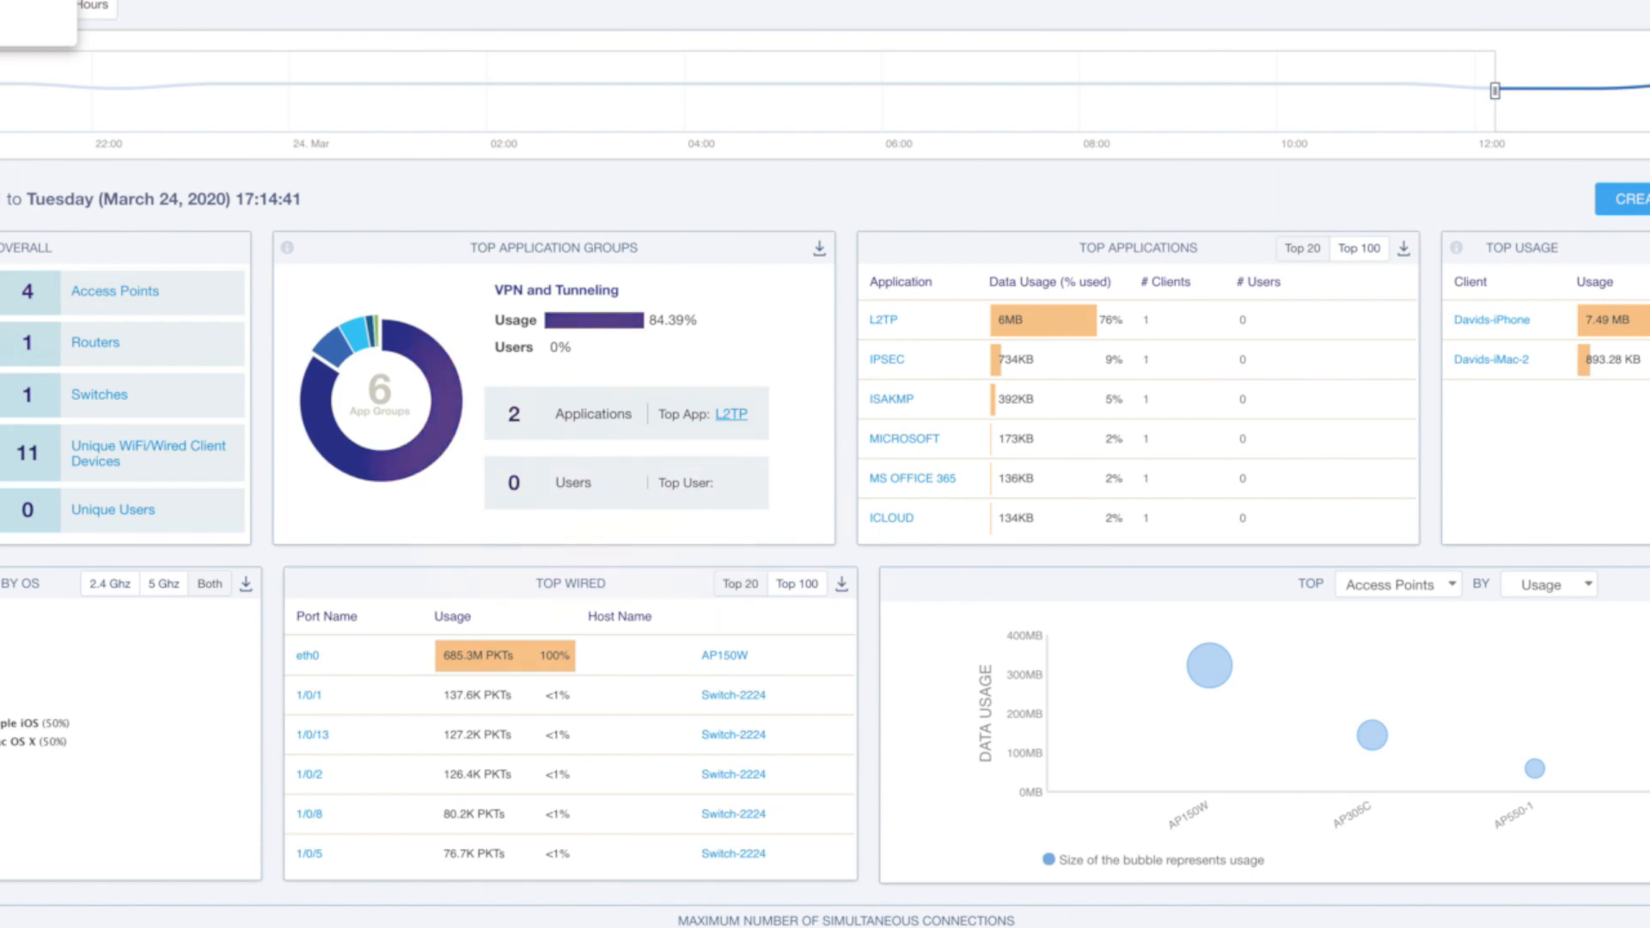
- Open Device Diagnostics under Manage > Utilities and select the AP150W access point
left_click(384, 88)
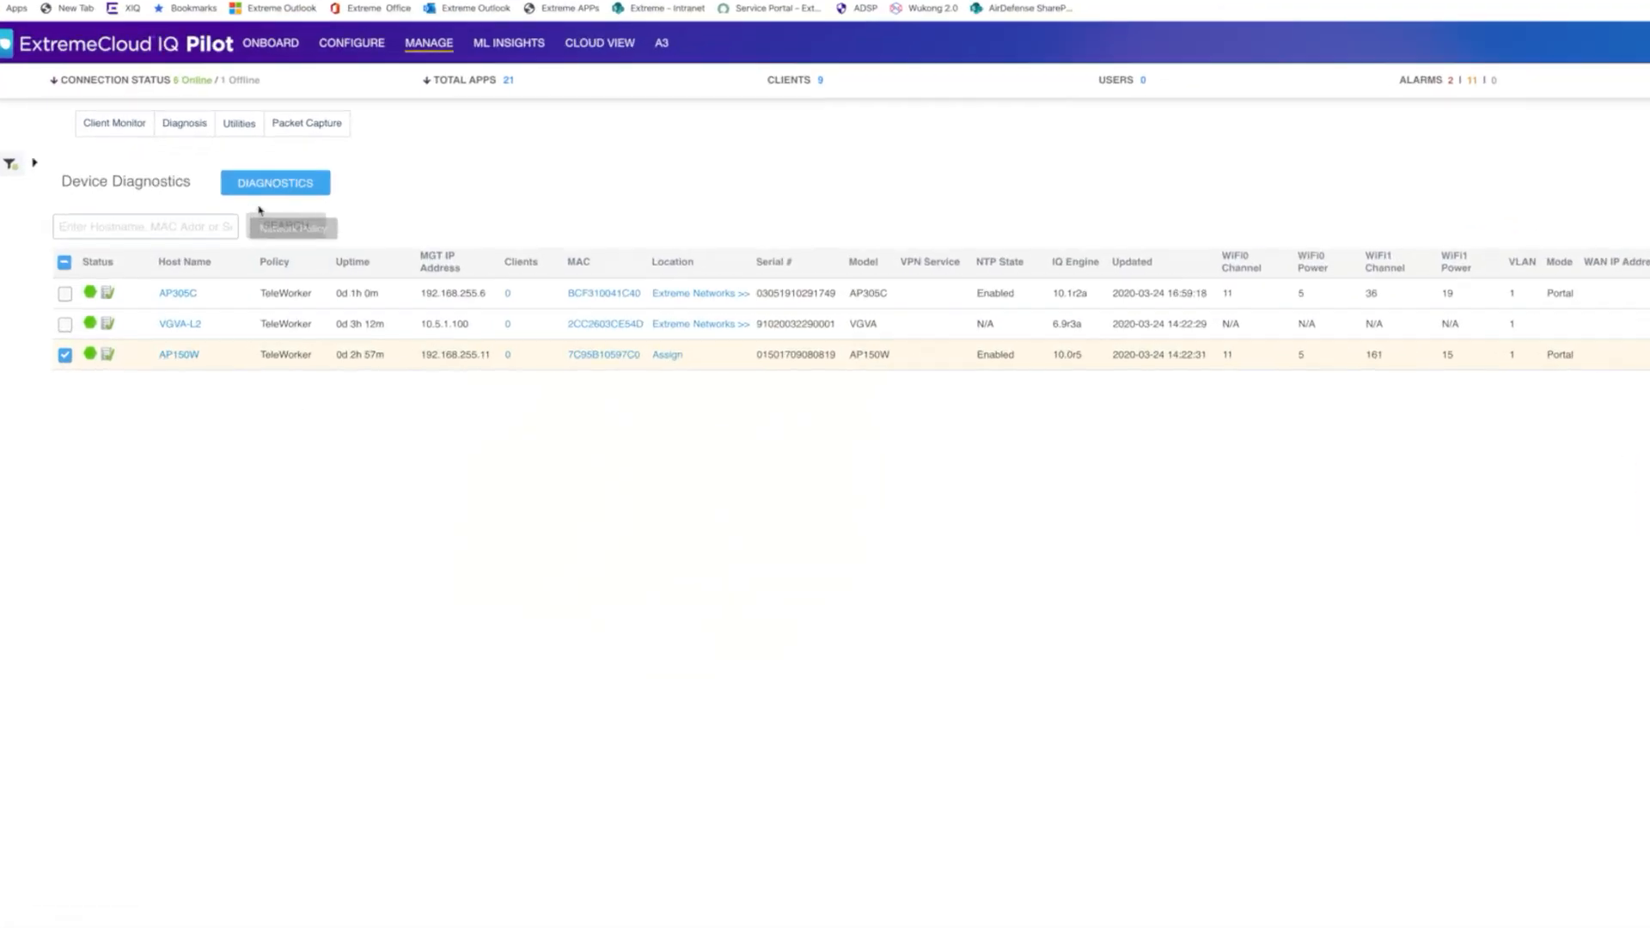
- Open the DIAGNOSTICS dropdown of commands for the checked AP150W
left_click(275, 182)
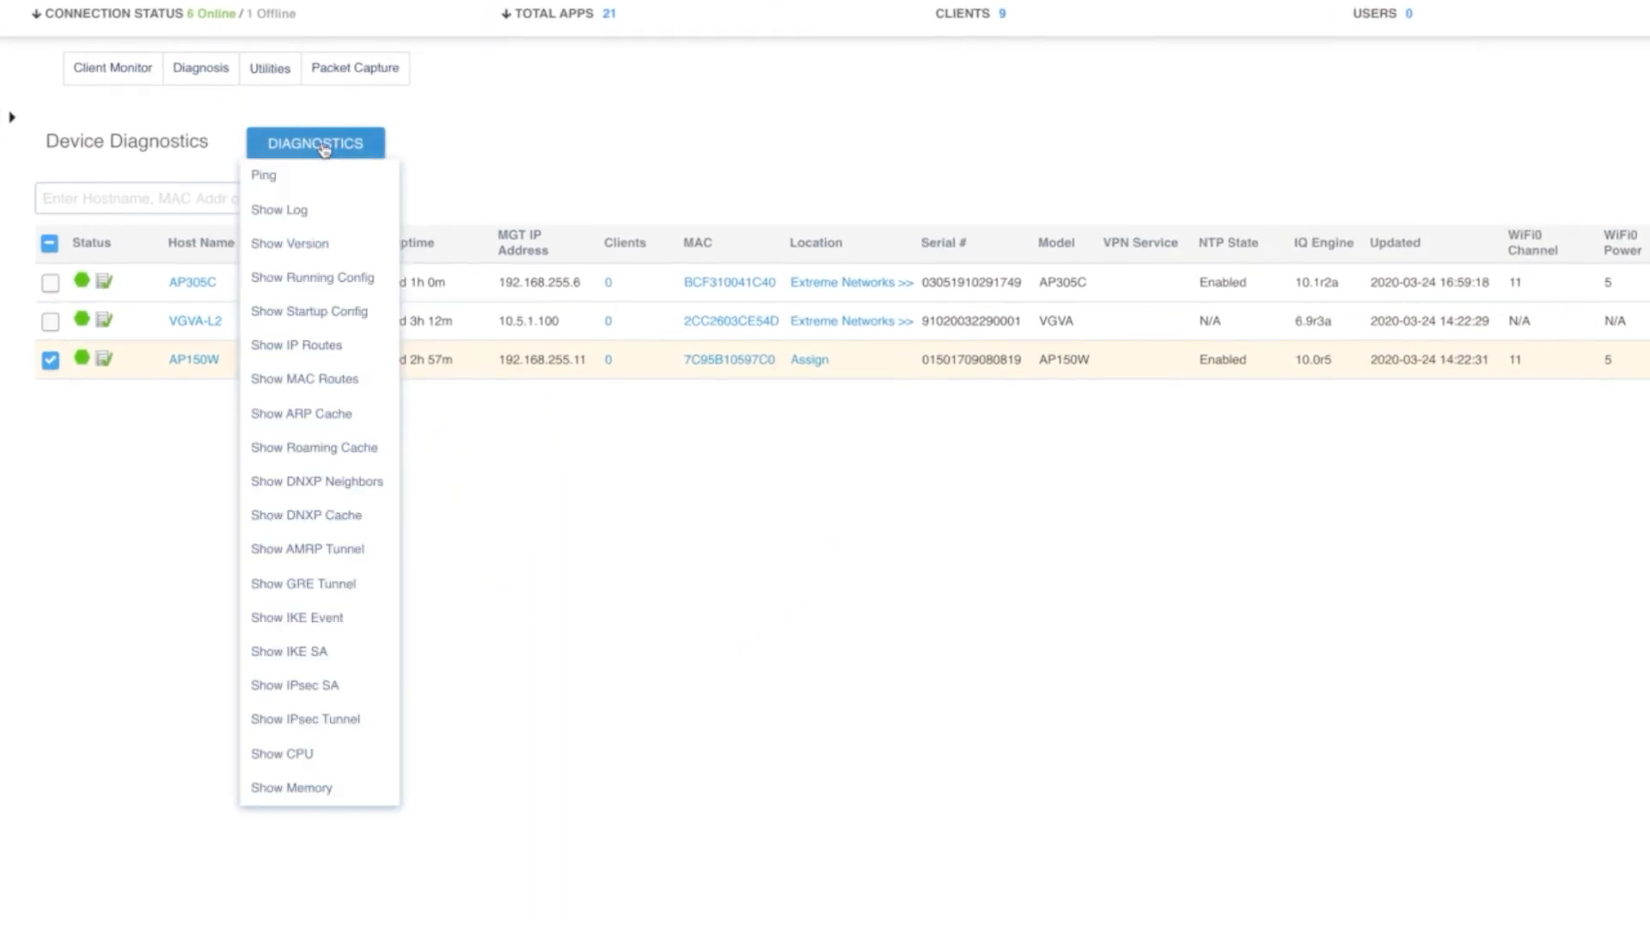
mouse_move(344, 627)
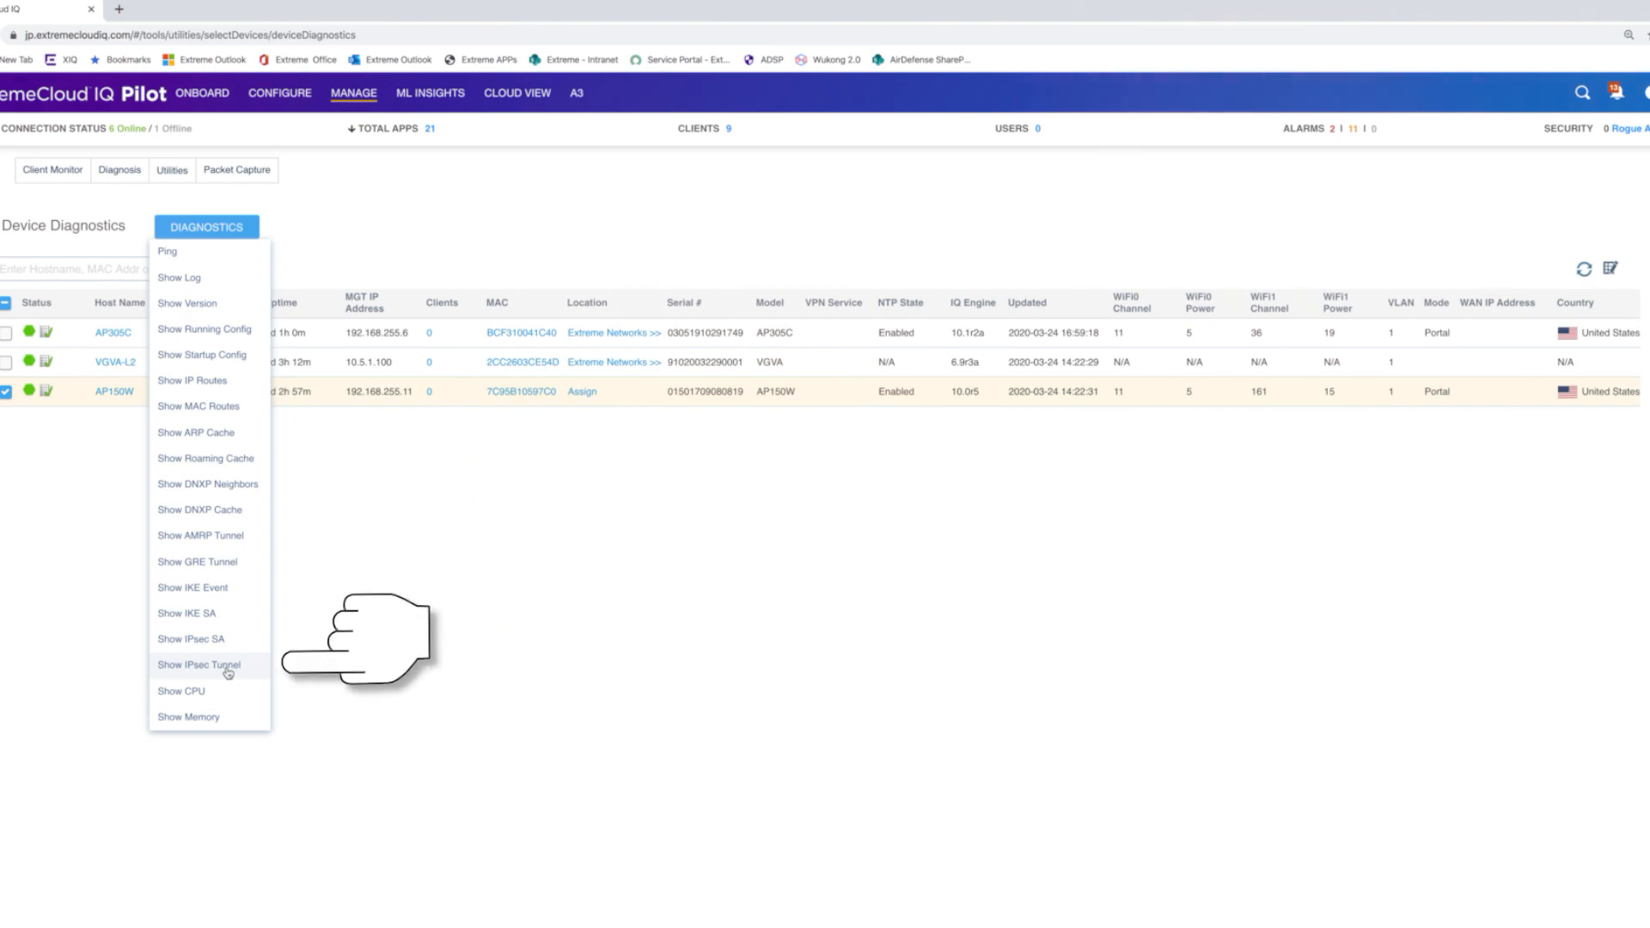
- View AP150W's Show IPsec Tunnel report showing one active session, then close it
left_click(199, 665)
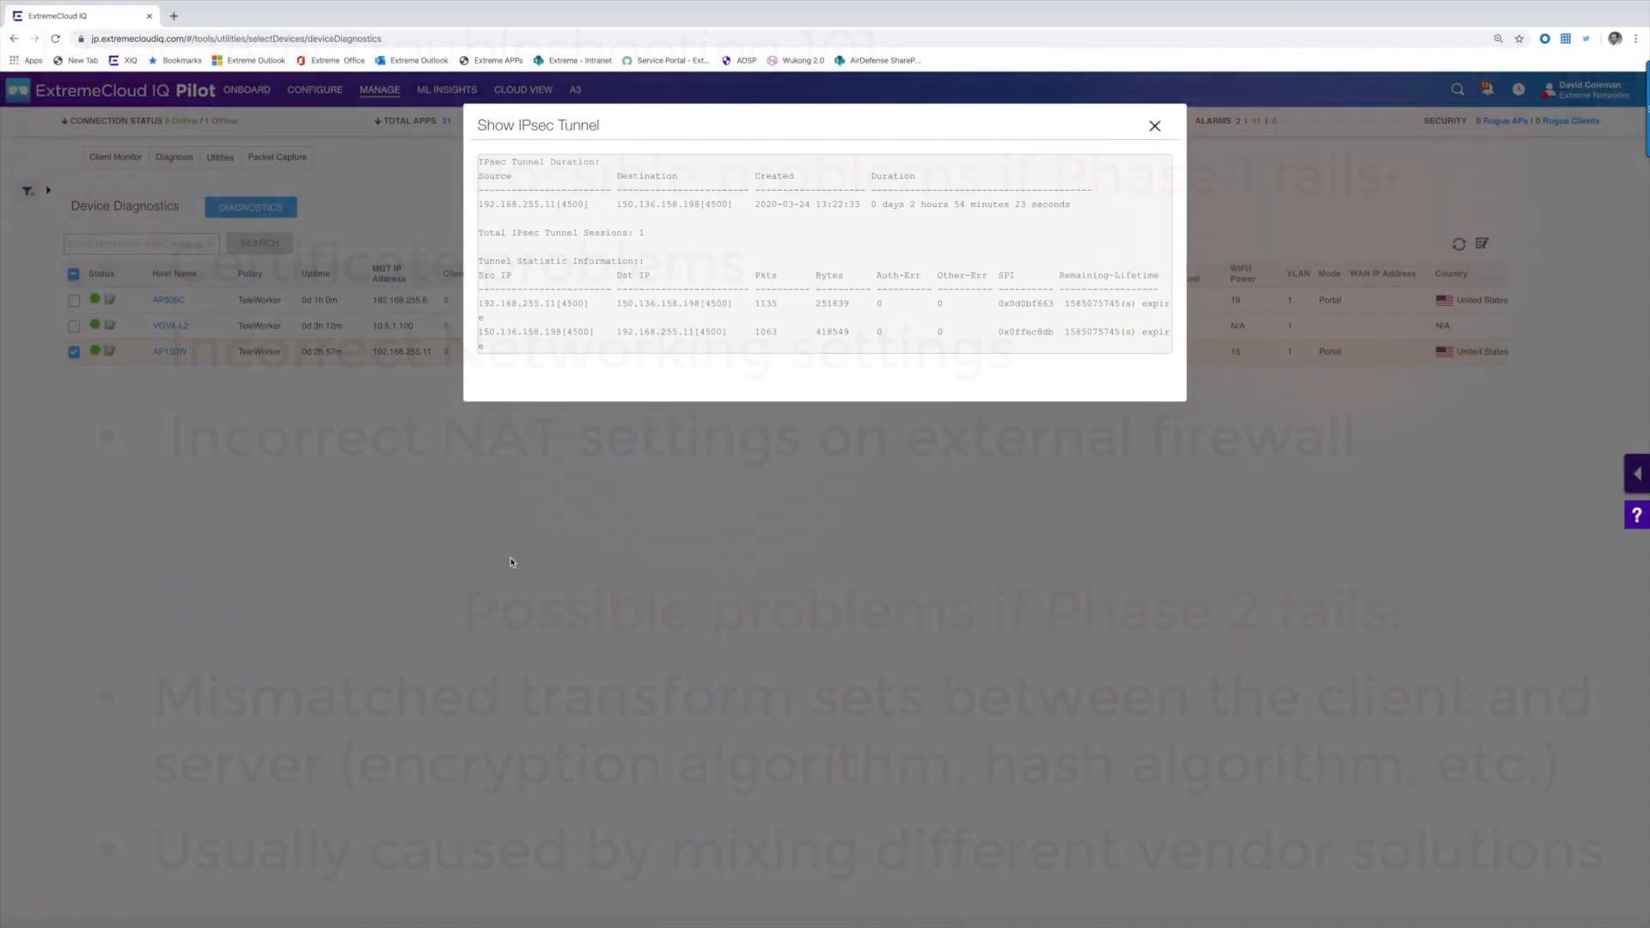
left_click(250, 207)
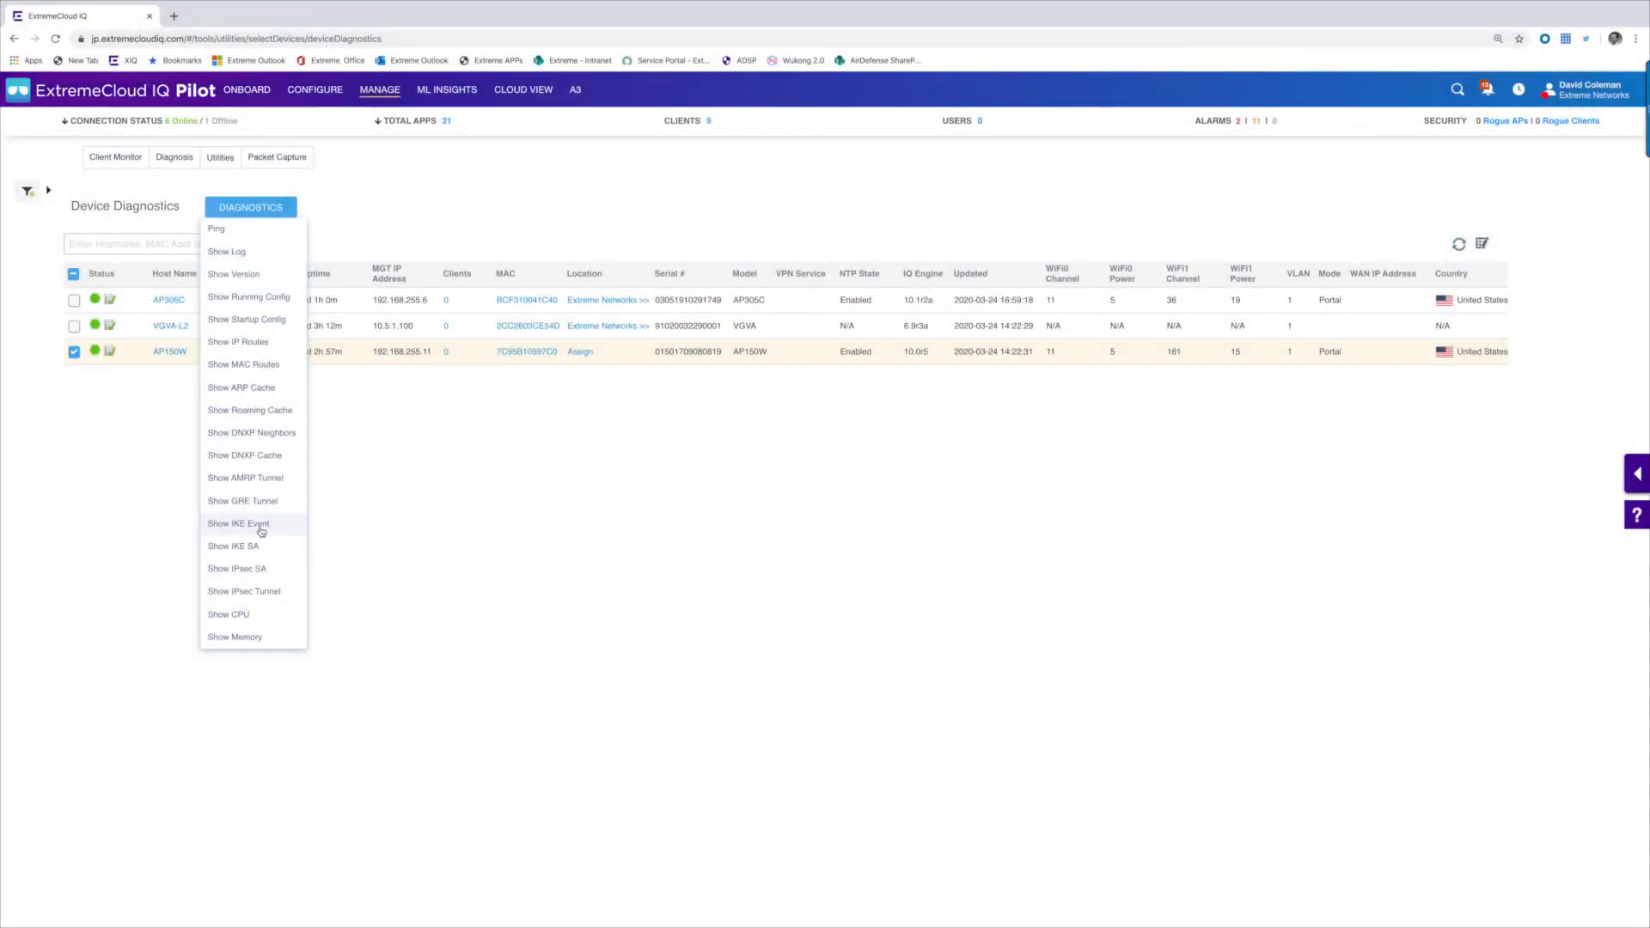
- Read AP150W's Show IKE Event log of Phase 1 and Phase 2 negotiations, then close it
left_click(238, 523)
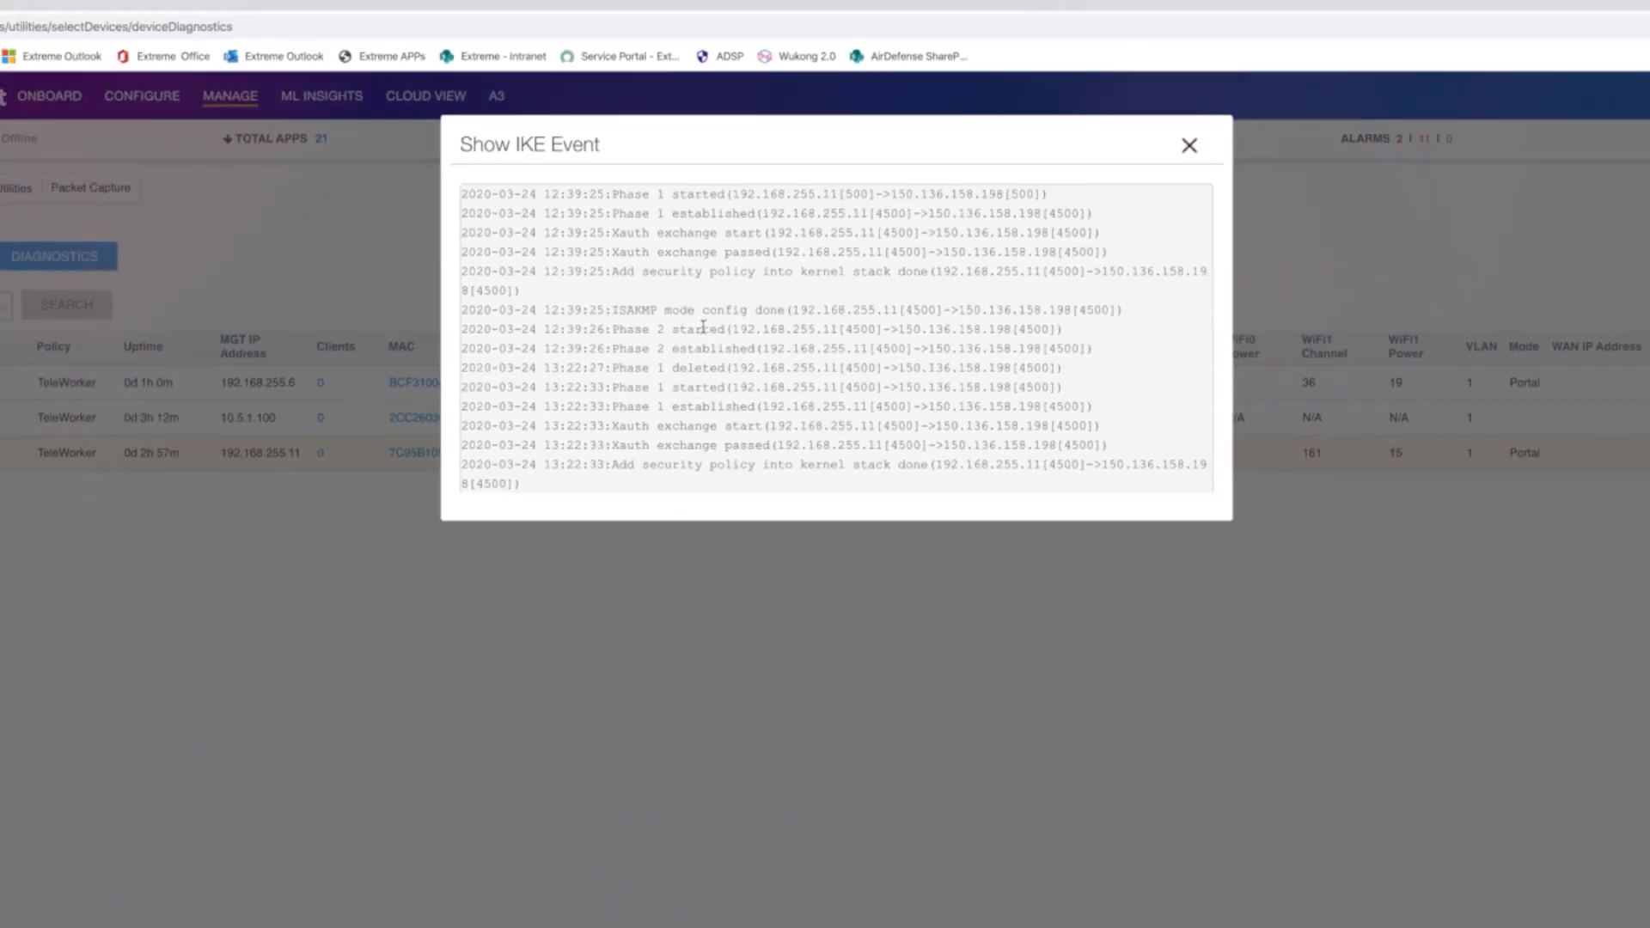
left_click(1189, 145)
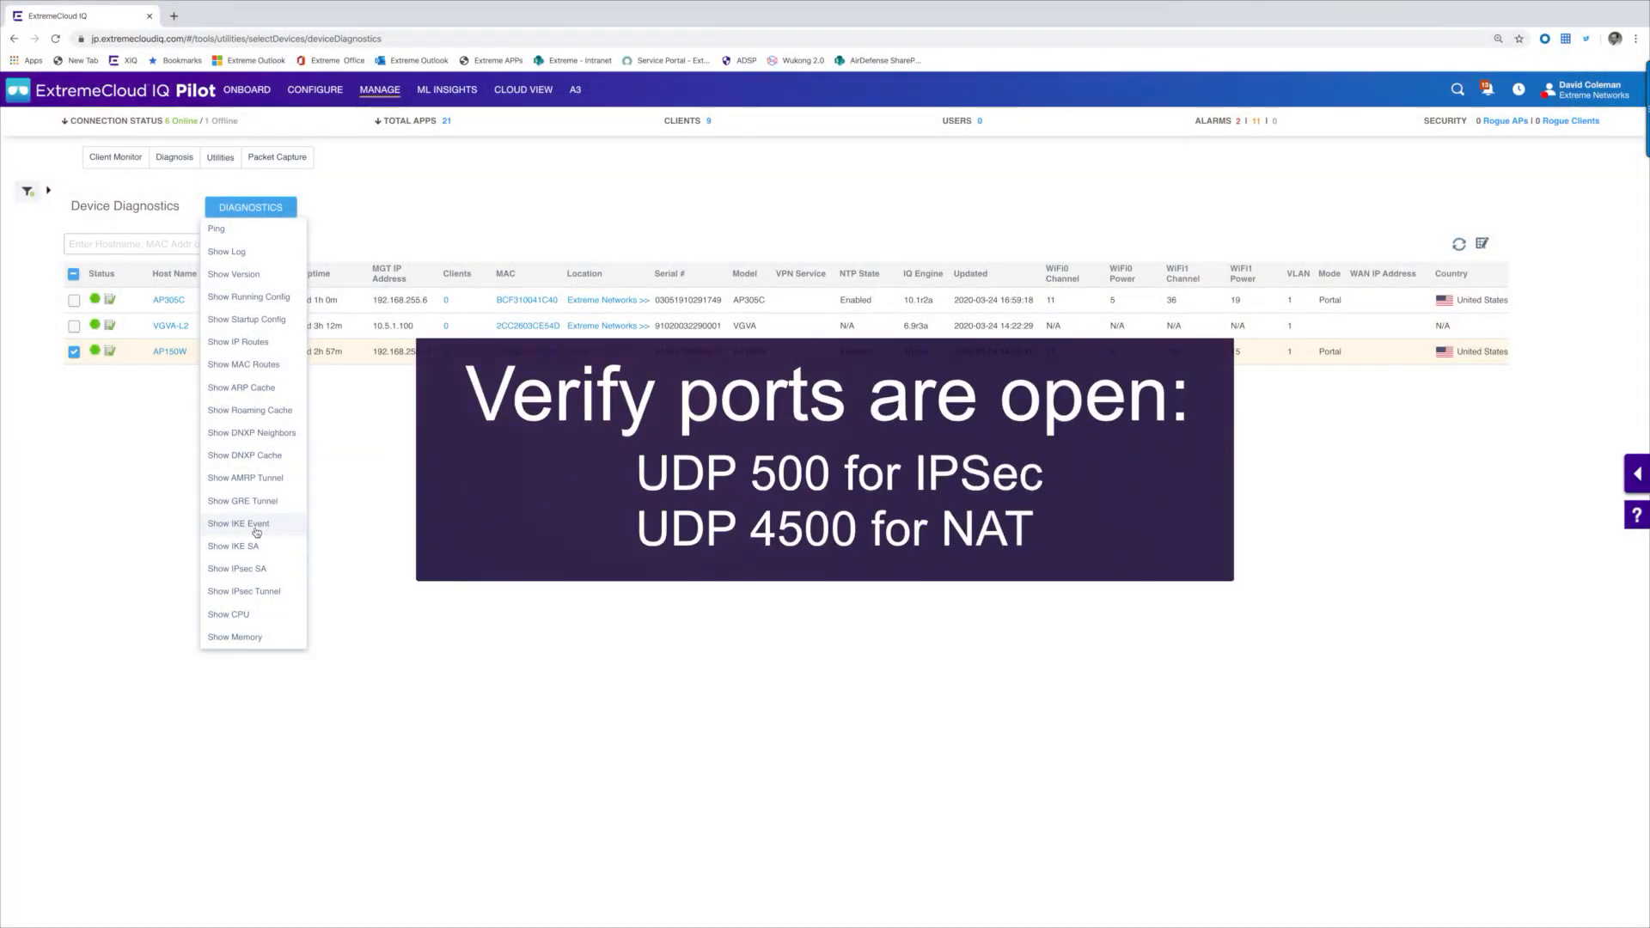
mouse_move(252, 550)
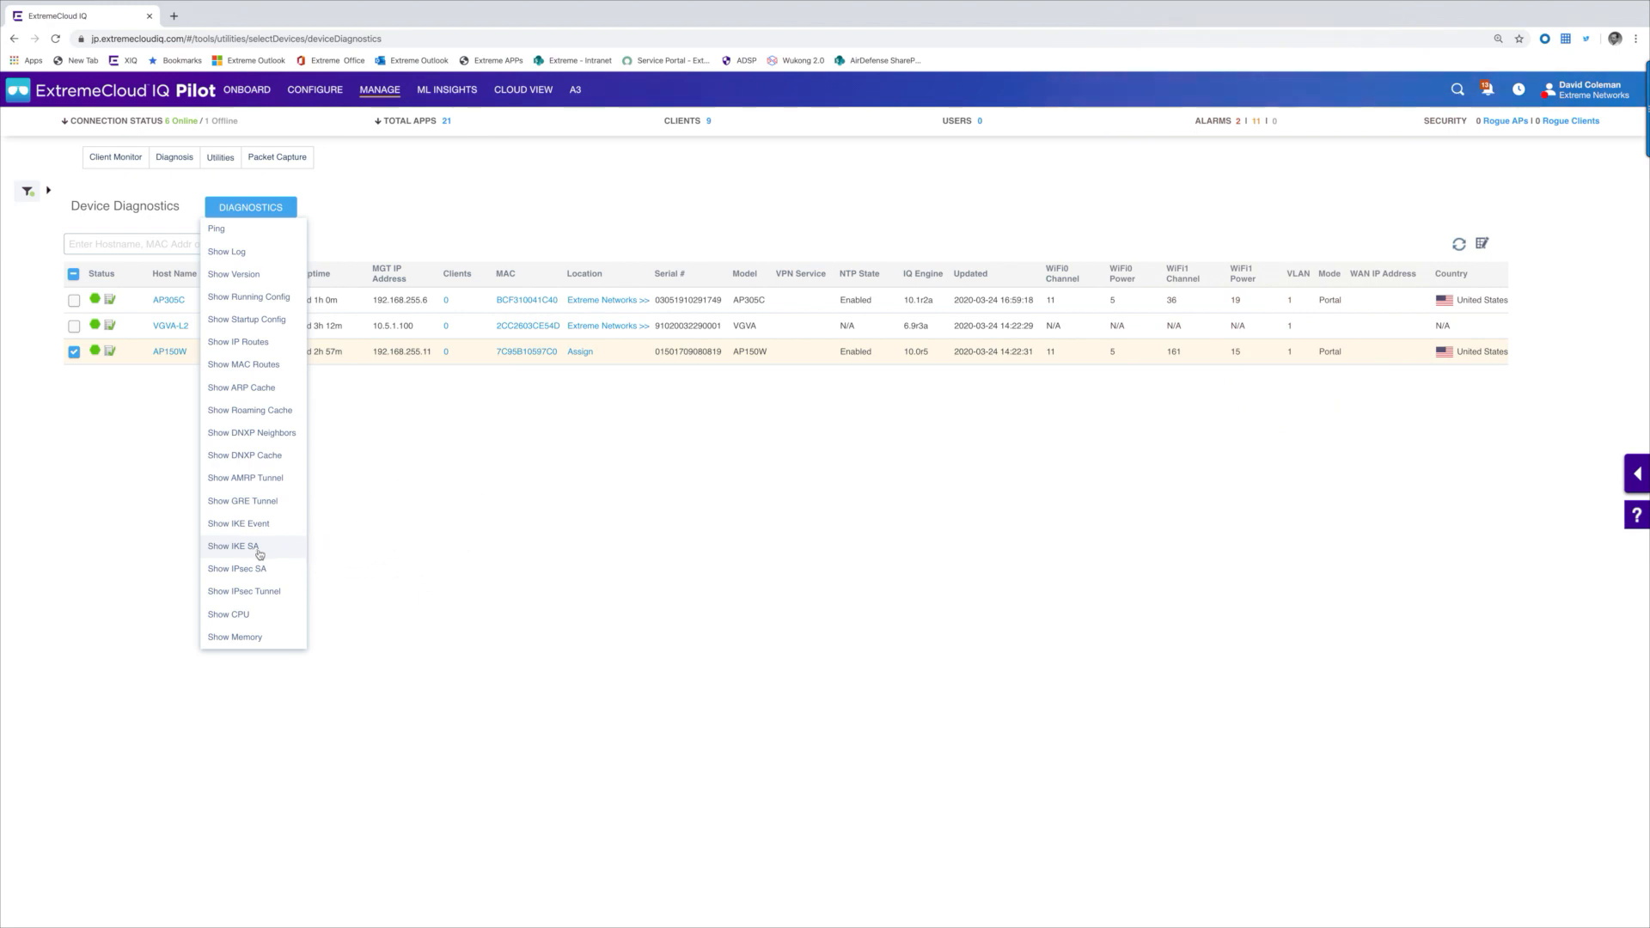
left_click(238, 546)
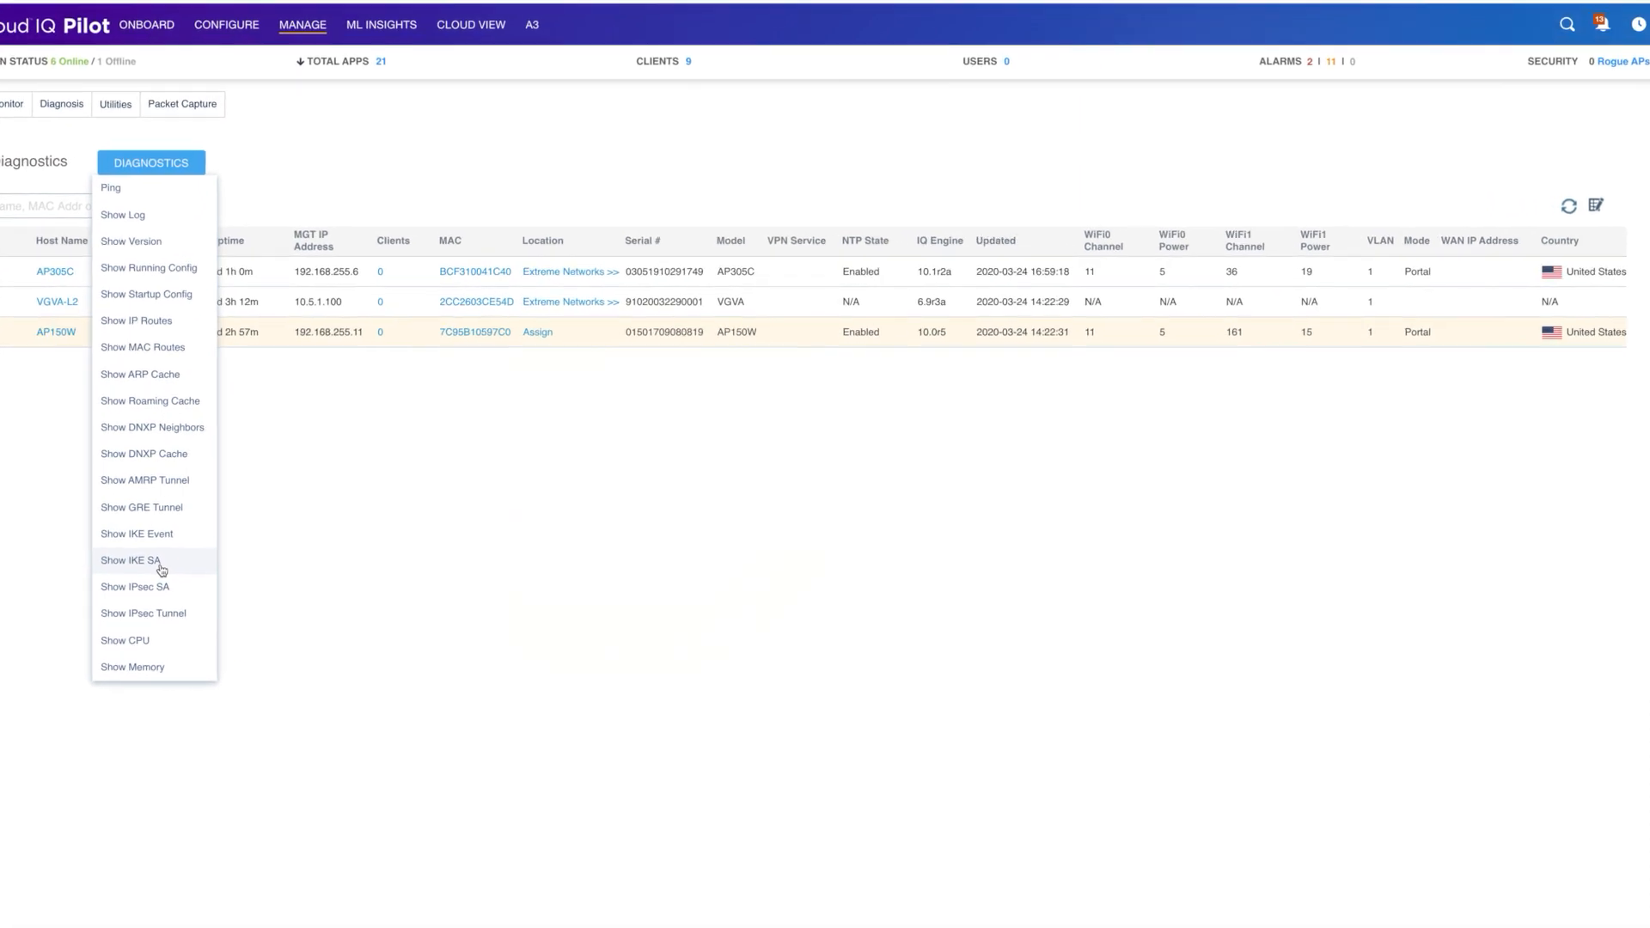
- View AP150W's IKE SAs, then open the phone's Ping app targeting 10.5.1.100
left_click(134, 587)
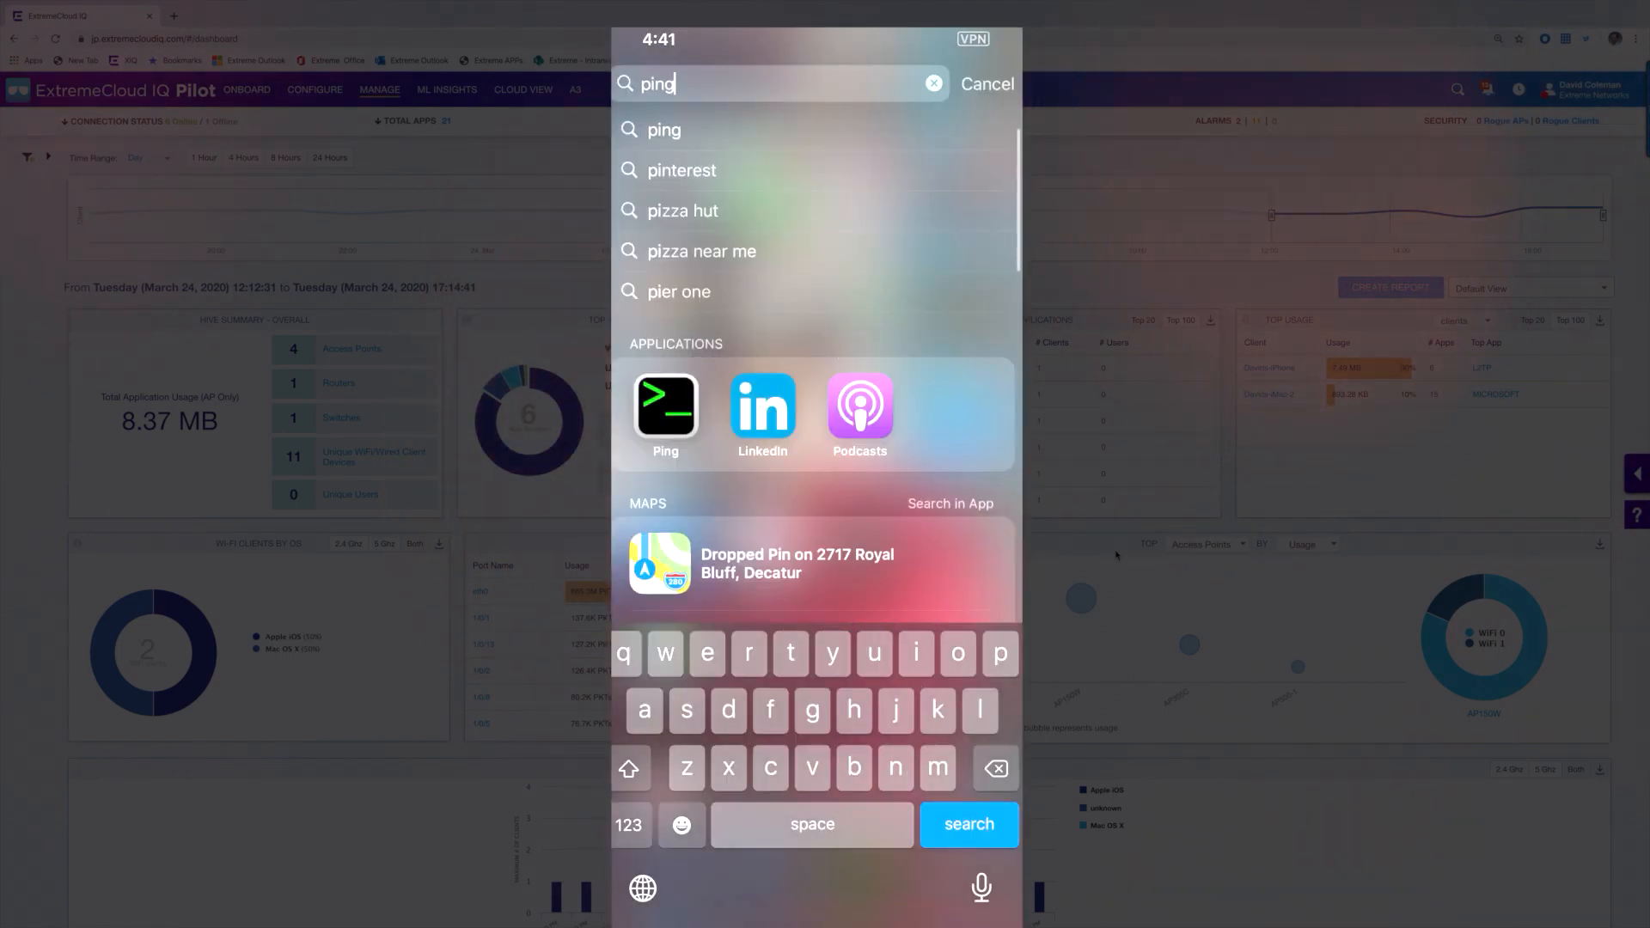
left_click(665, 402)
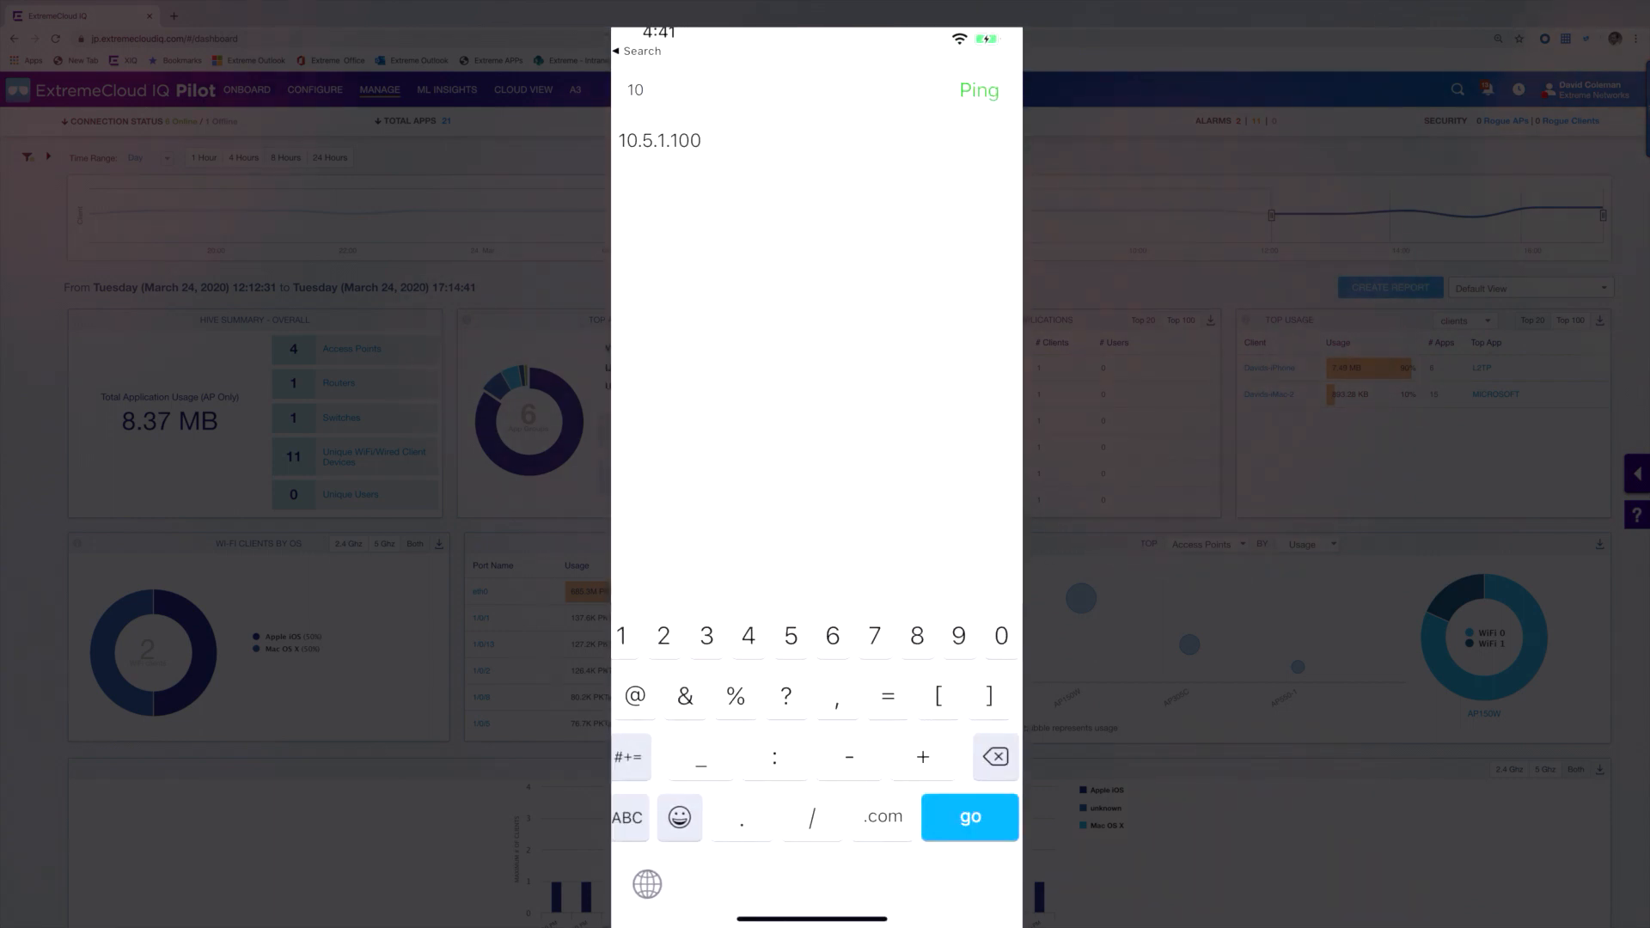